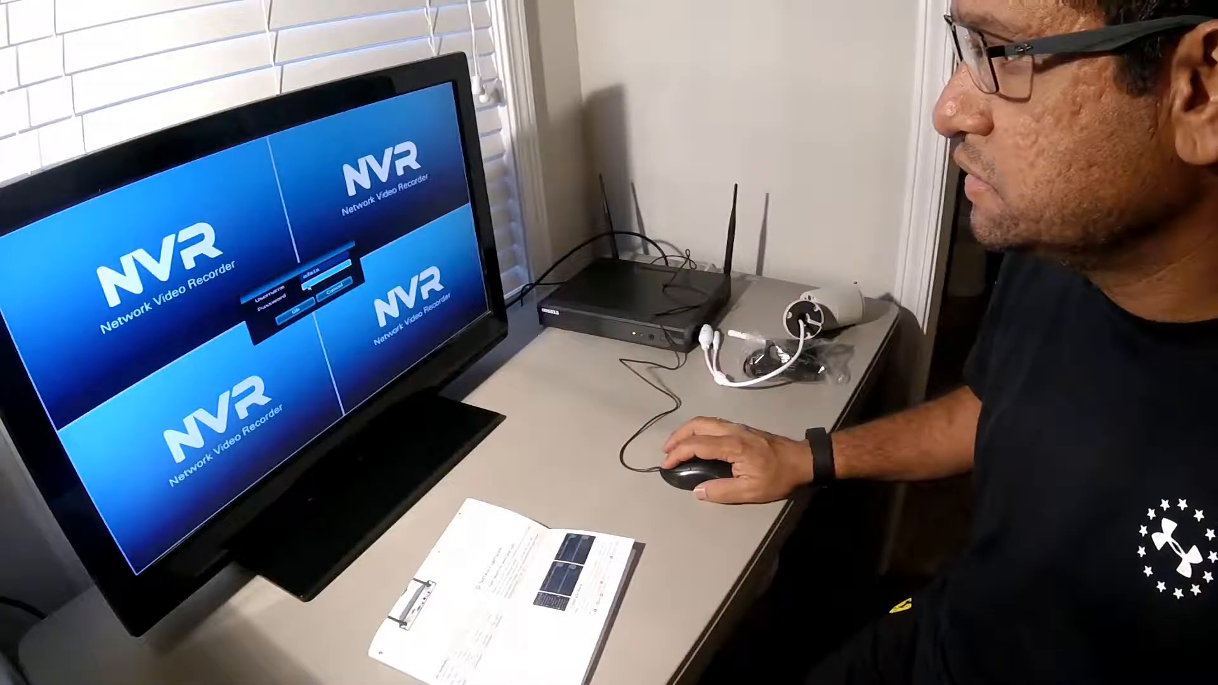
Step: Launch IP Pro and show the front-yard camera 4 full screen
{"action": "left_click", "coordinate": [294, 311]}
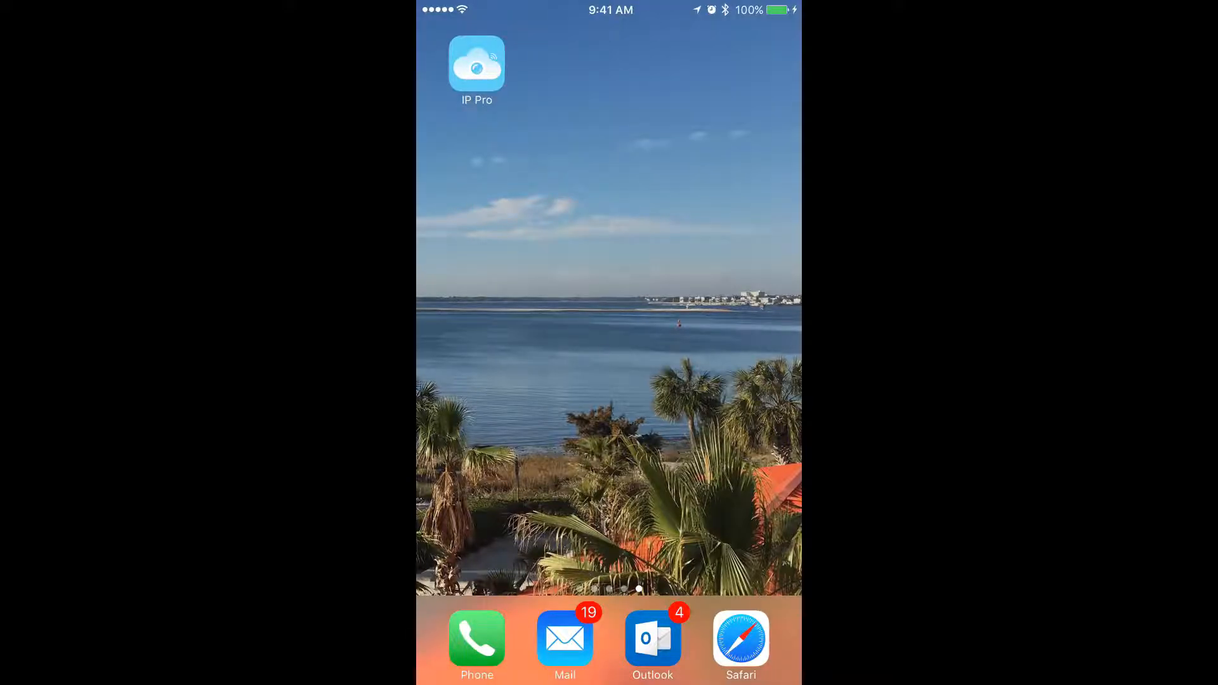
{"action": "left_click", "coordinate": [476, 64]}
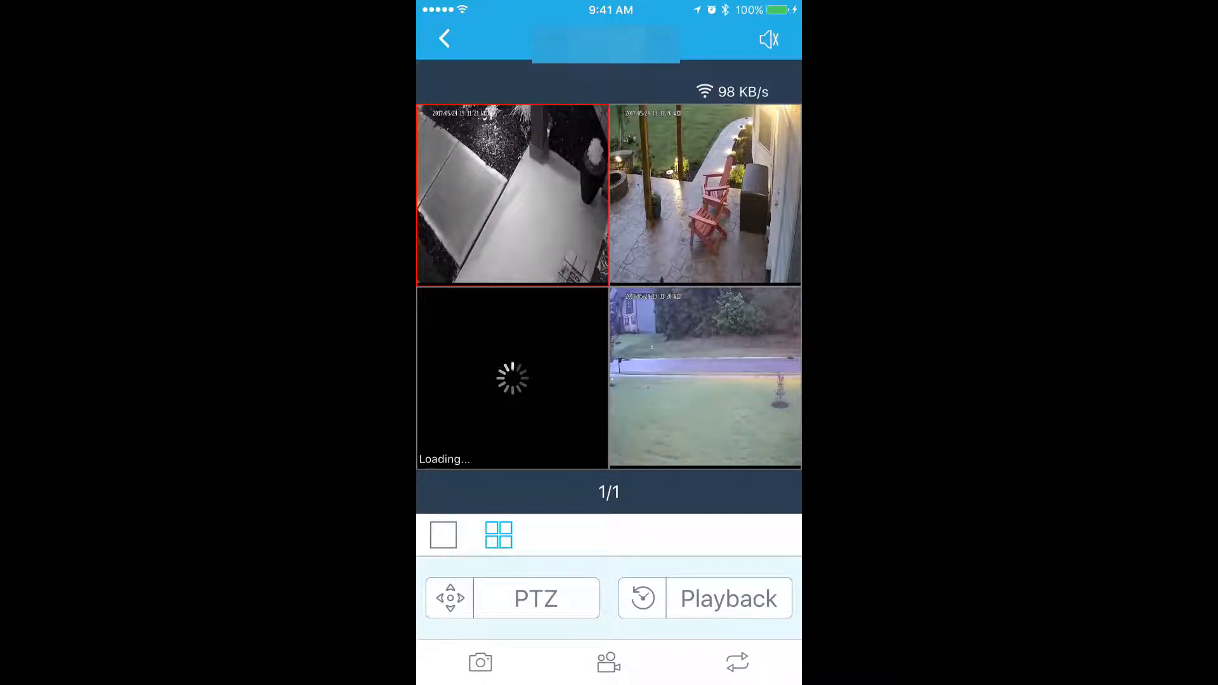
{"action": "left_click", "coordinate": [705, 377]}
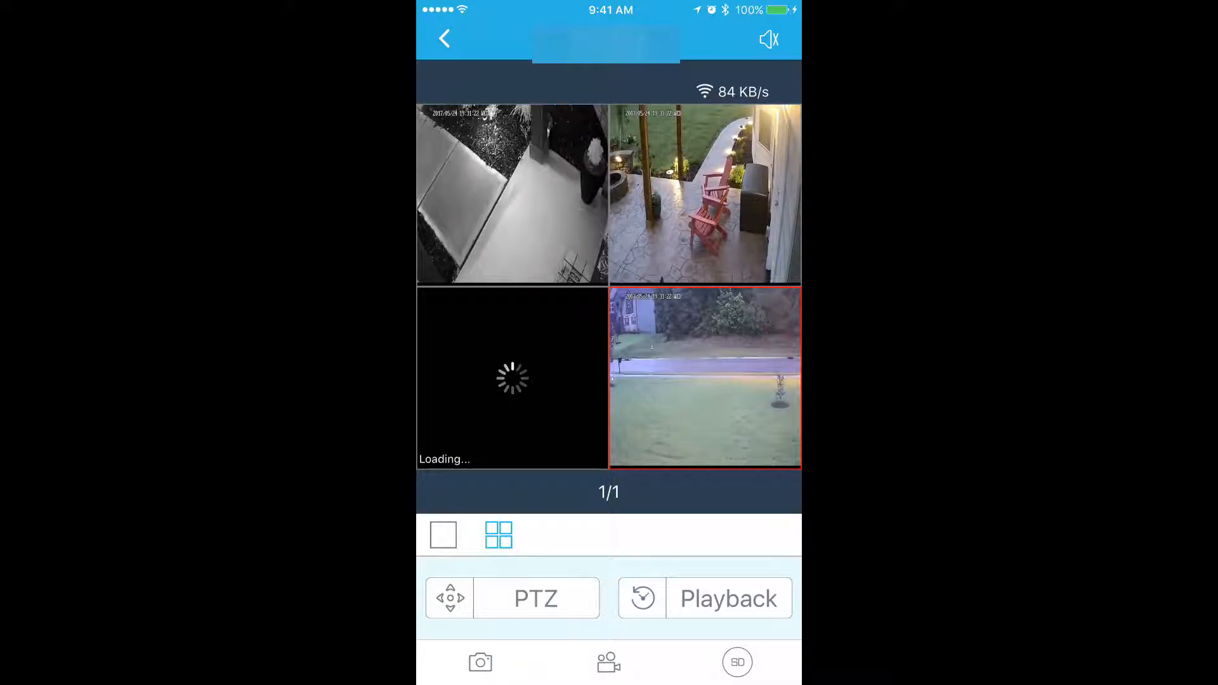
{"action": "left_click", "coordinate": [443, 535]}
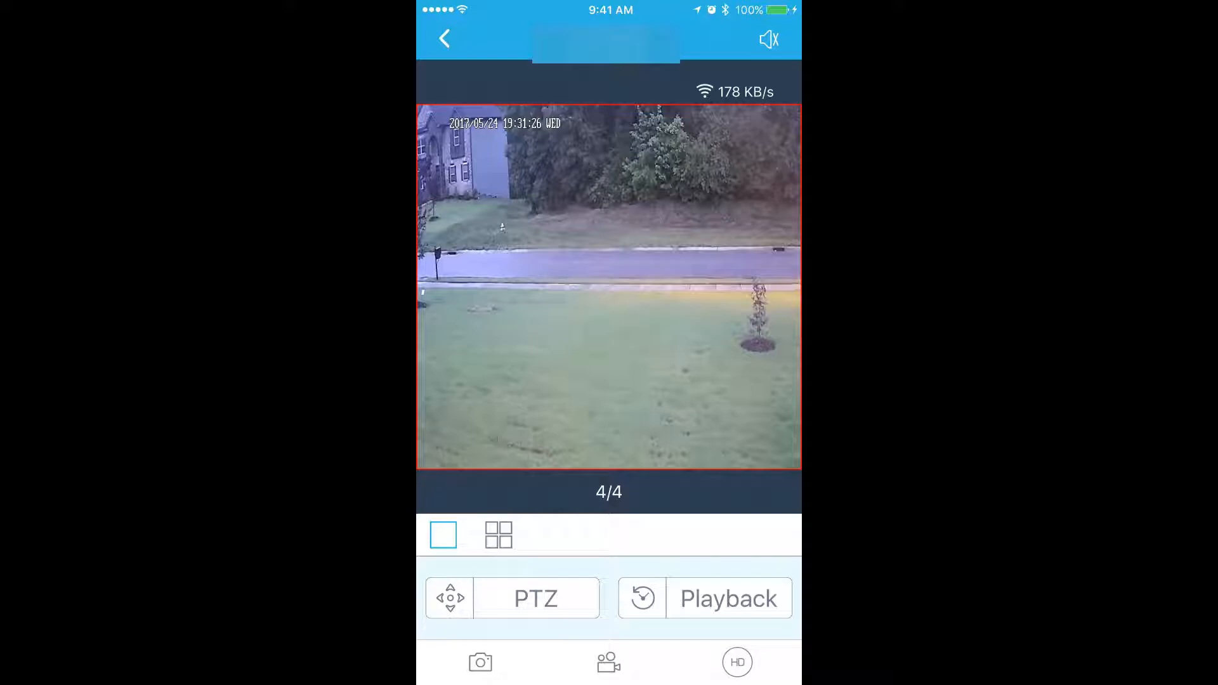
Step: Start recorded playback for camera 4
{"action": "left_click", "coordinate": [705, 598]}
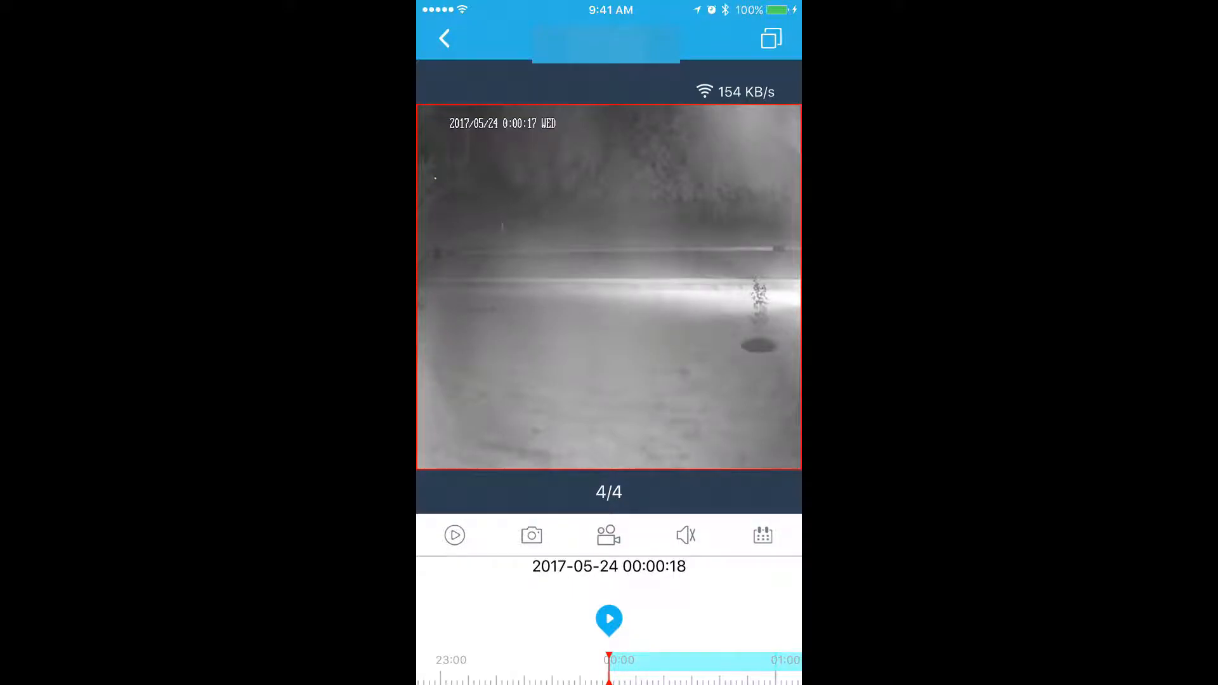
Step: Set the playback date to May 24, 2017 and move to about 12:41
{"action": "left_click", "coordinate": [763, 535]}
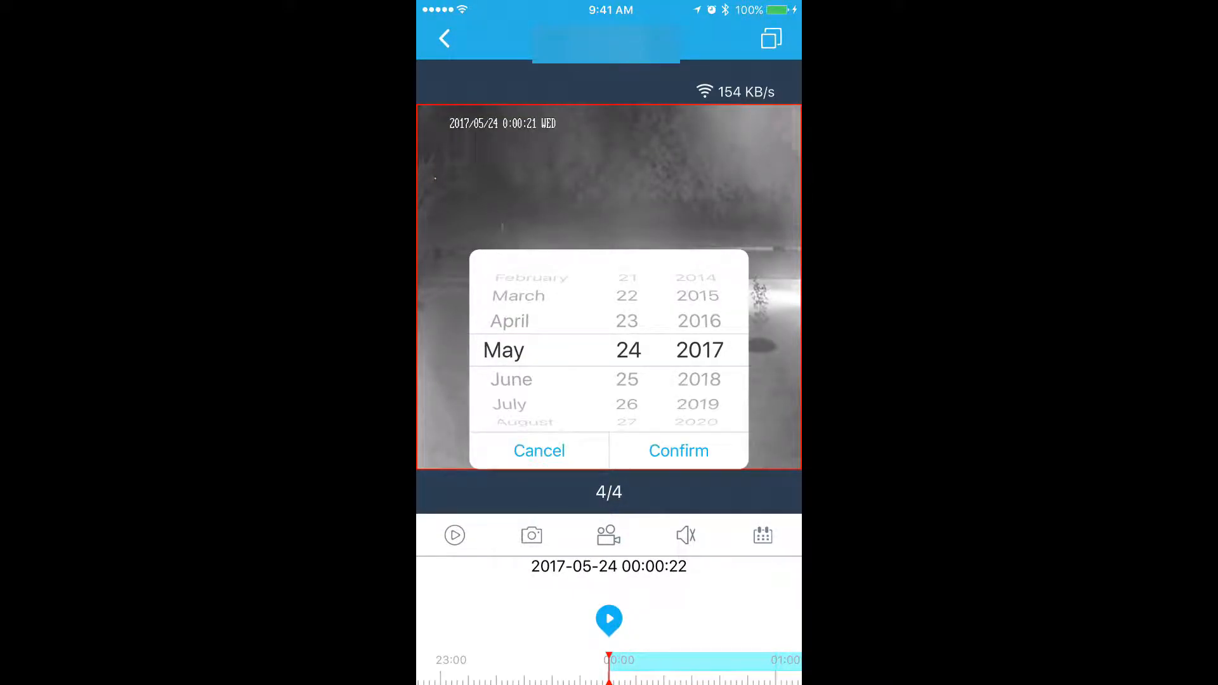
{"action": "left_click", "coordinate": [679, 450]}
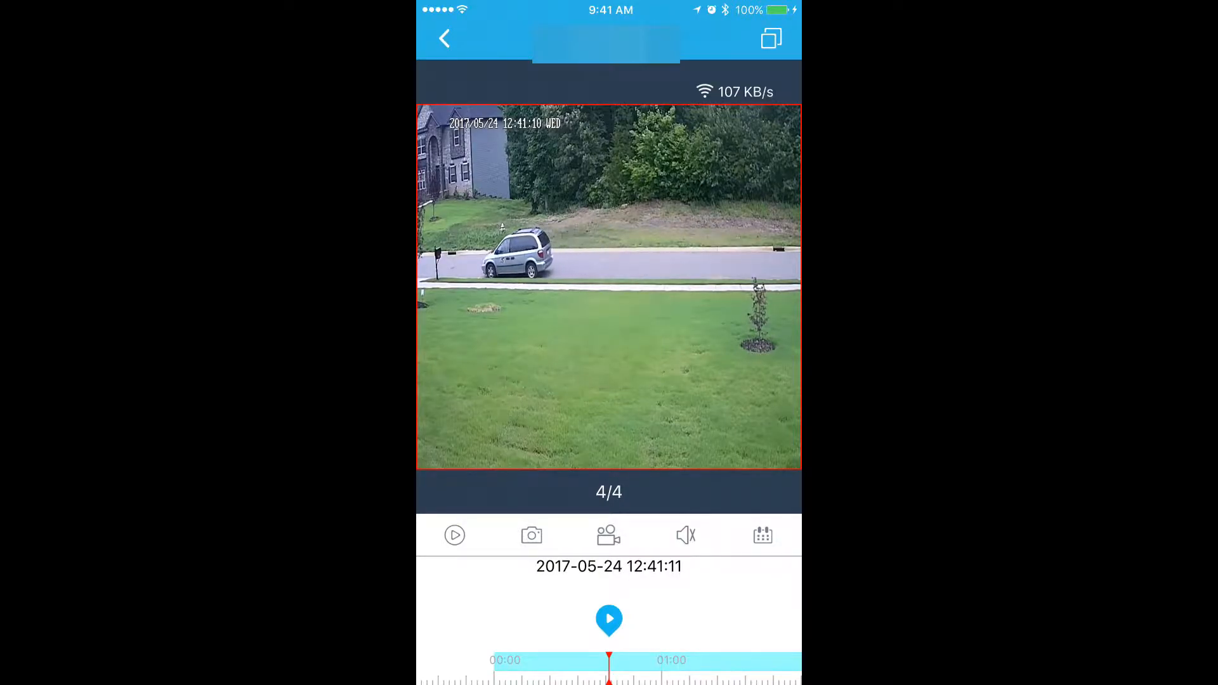
Step: Record a clip of the passing van, then return to the device list
{"action": "left_click", "coordinate": [609, 534]}
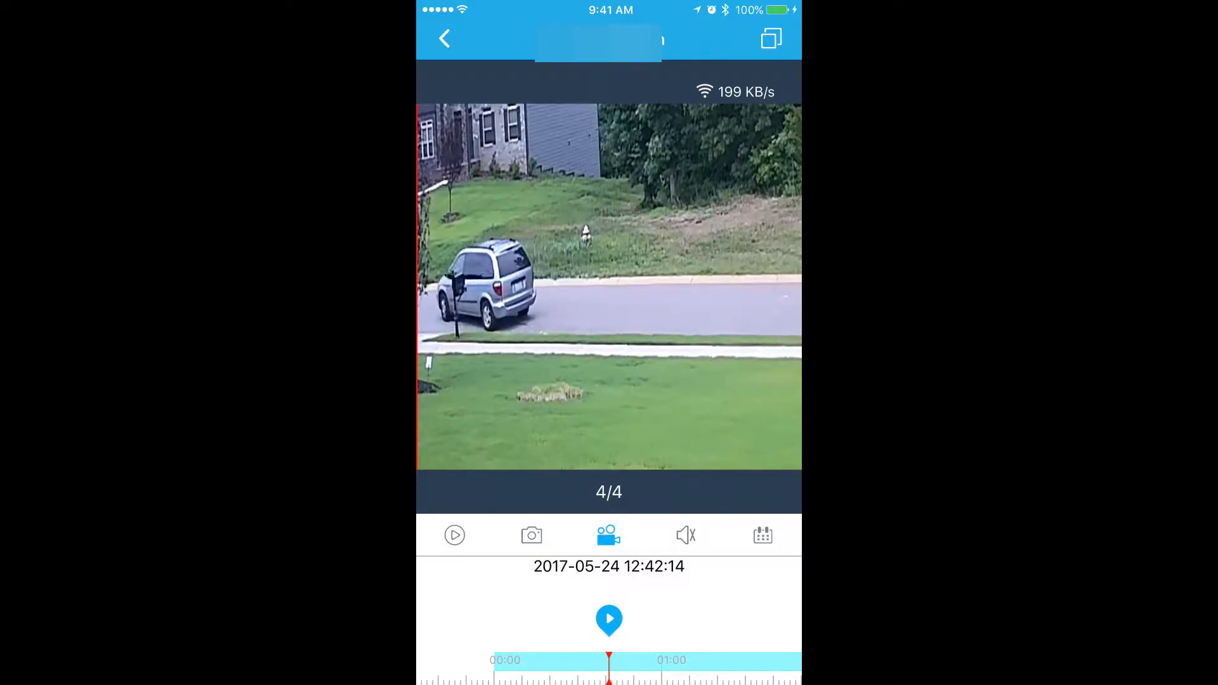
{"action": "left_click", "coordinate": [608, 535]}
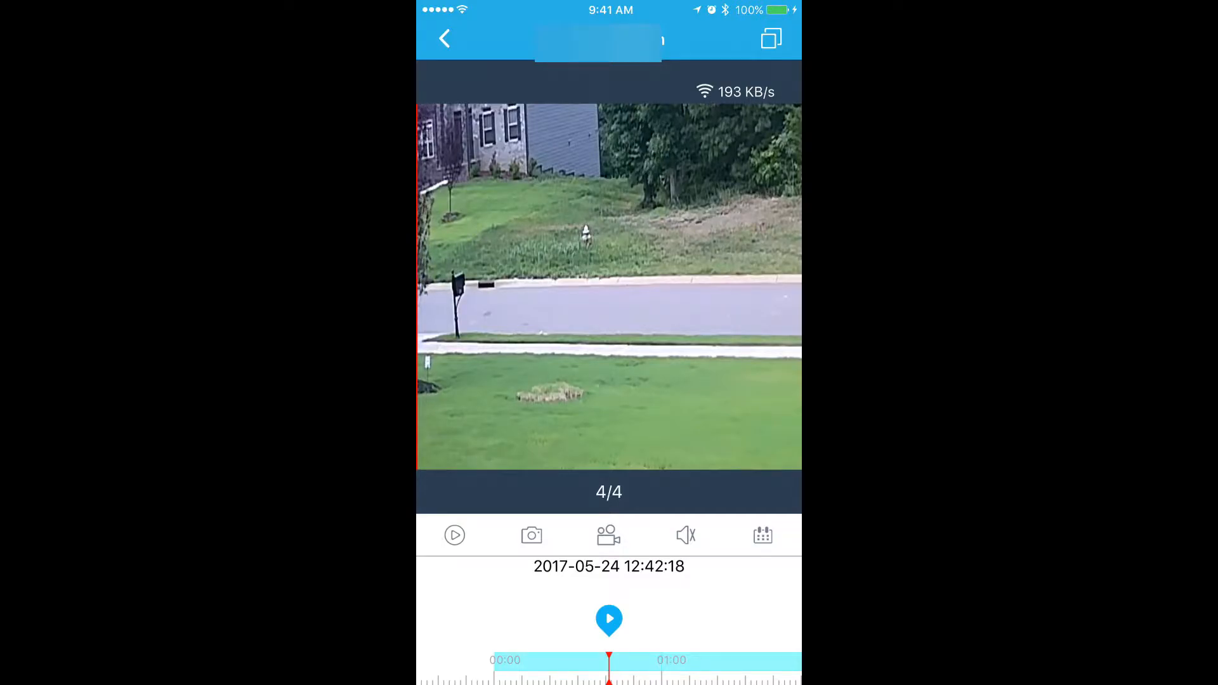
{"action": "left_click", "coordinate": [444, 38]}
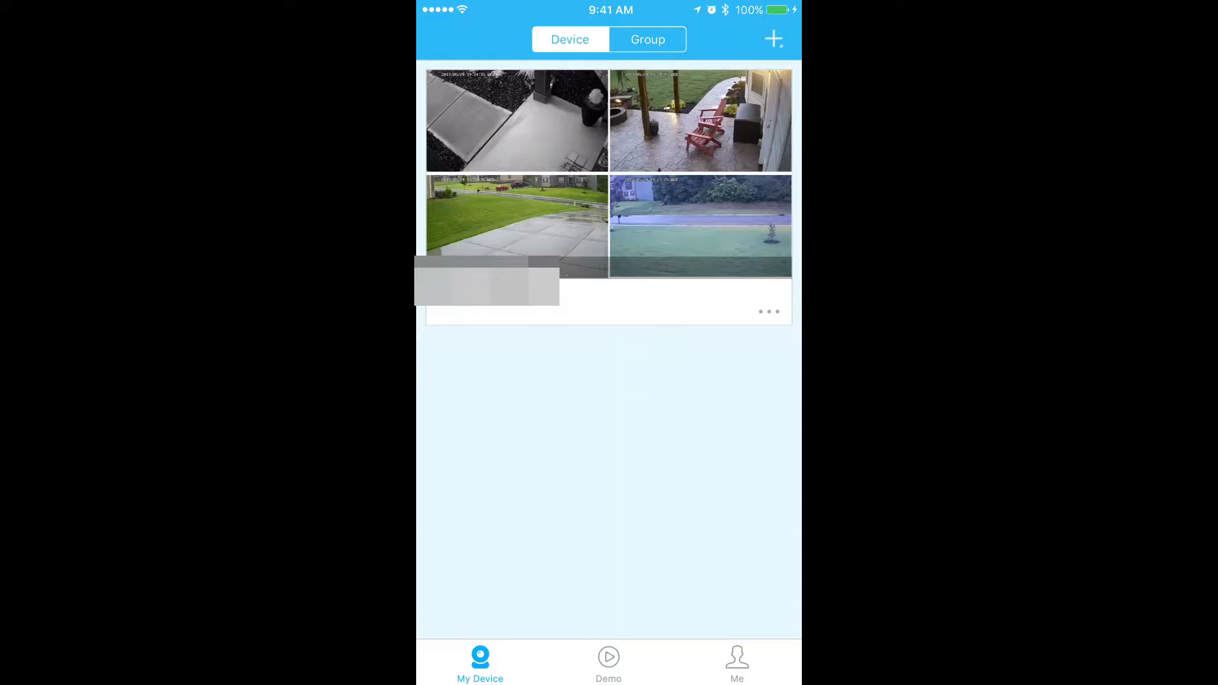
Step: Go to Local Records on the Me page
{"action": "left_click", "coordinate": [737, 662]}
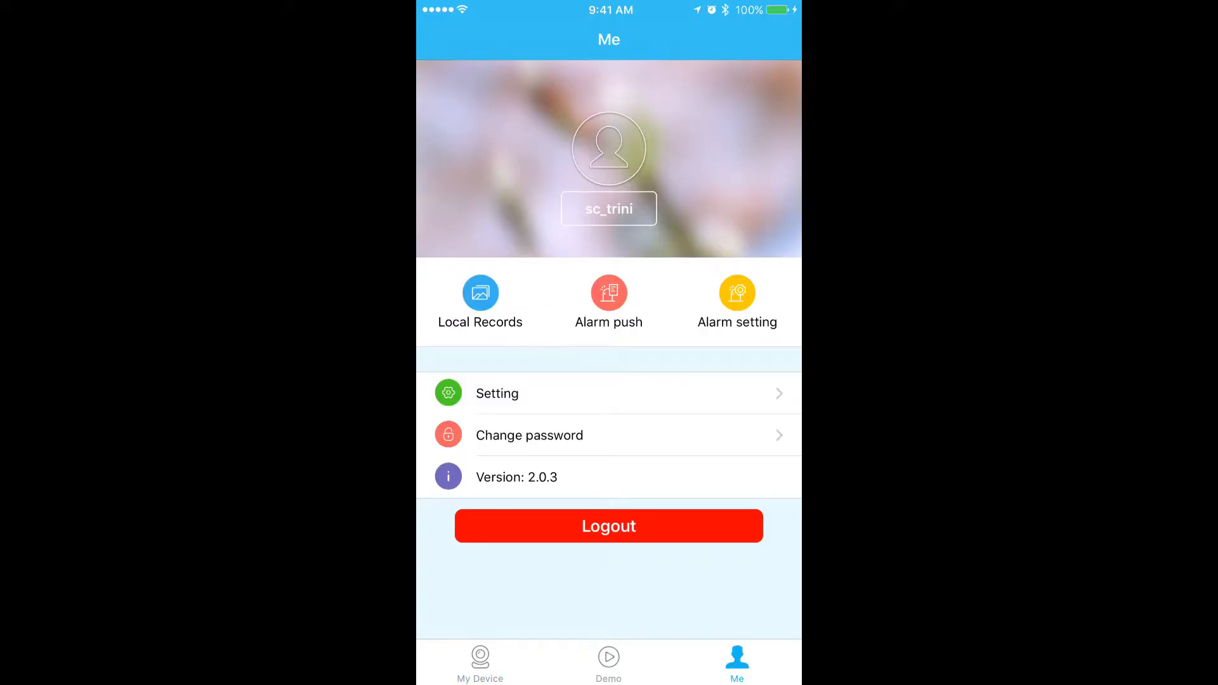
{"action": "left_click", "coordinate": [480, 302]}
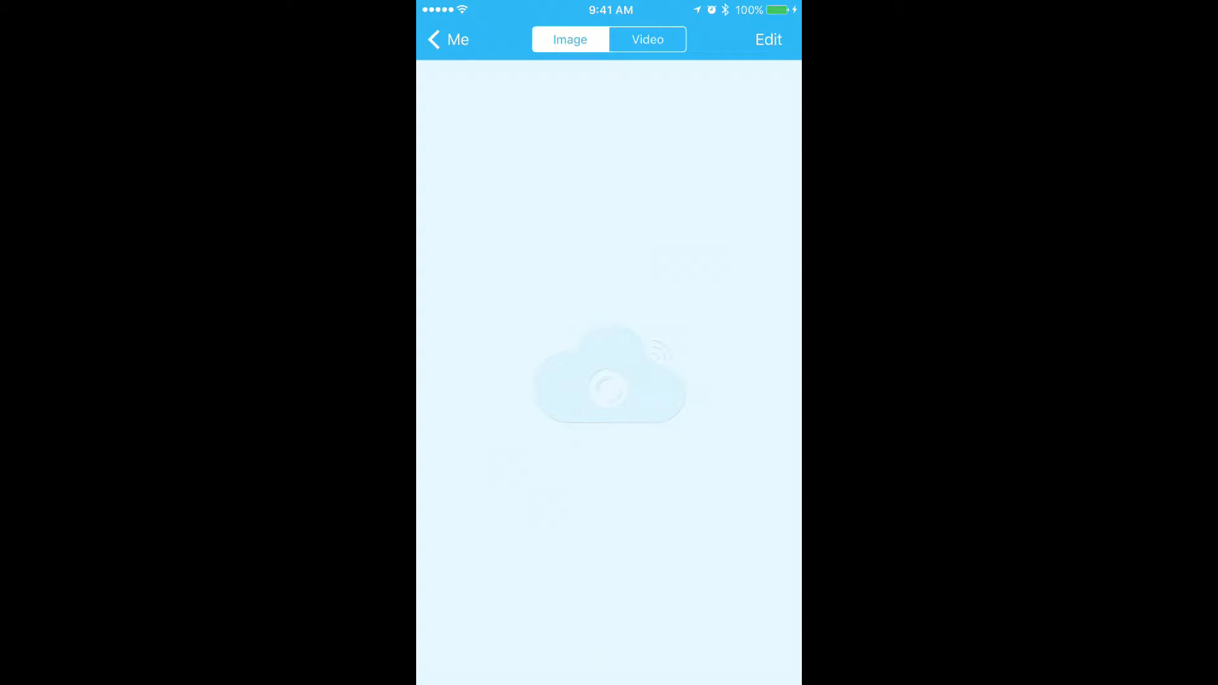
Step: In the Video records, select the fourth clip and save it to the album
{"action": "left_click", "coordinate": [647, 39]}
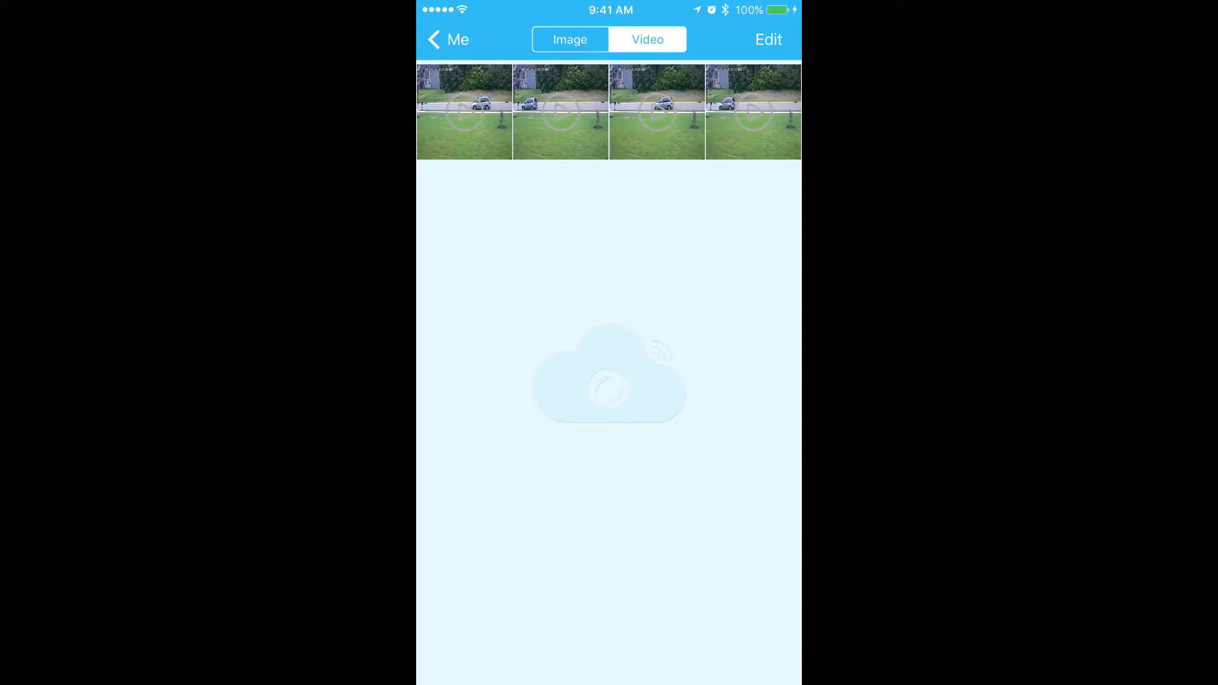
{"action": "left_click", "coordinate": [767, 40]}
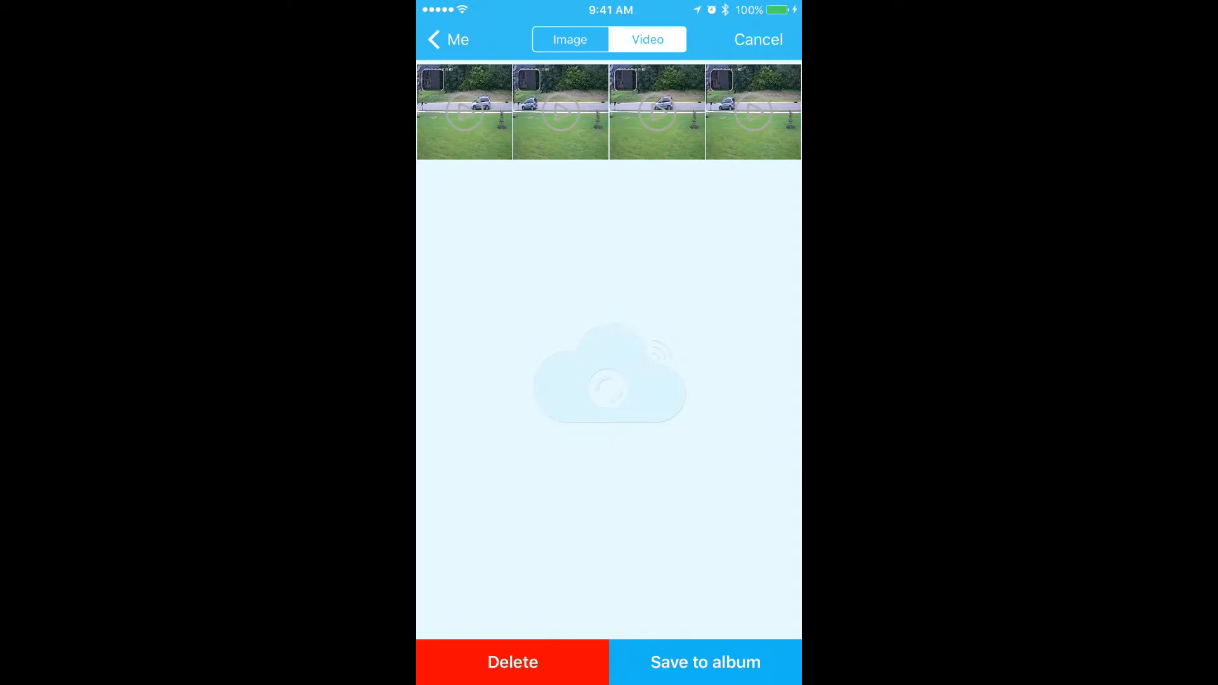
{"action": "left_click", "coordinate": [753, 82]}
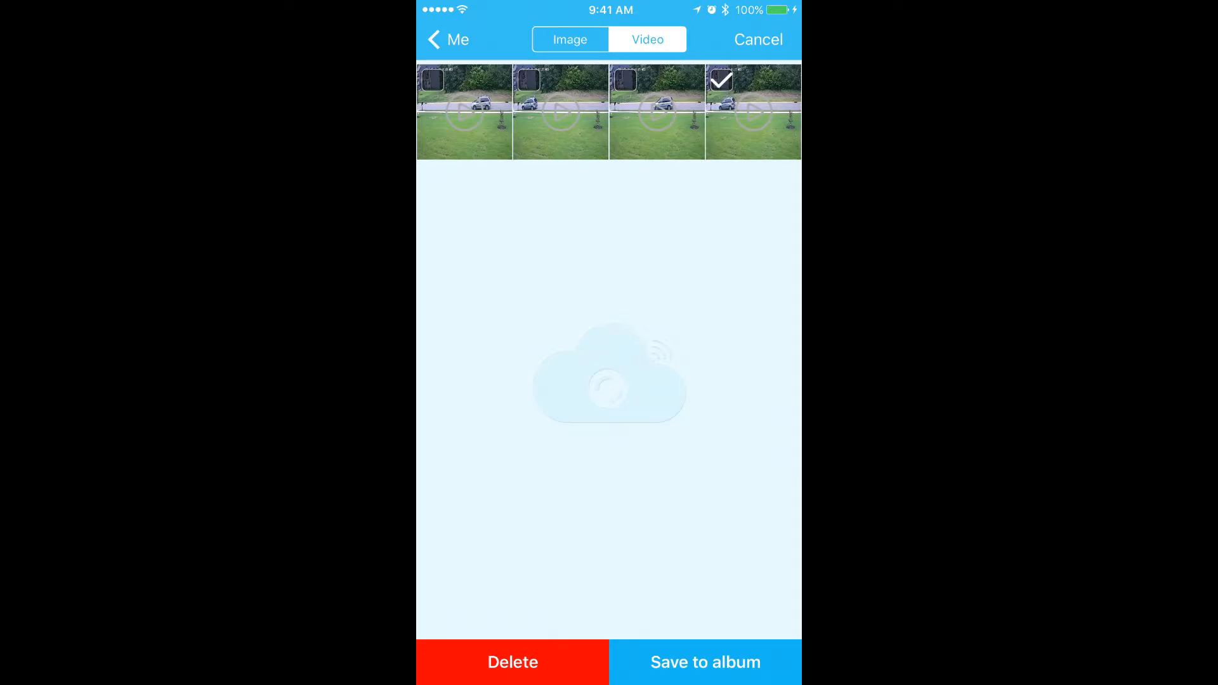
{"action": "left_click", "coordinate": [705, 662]}
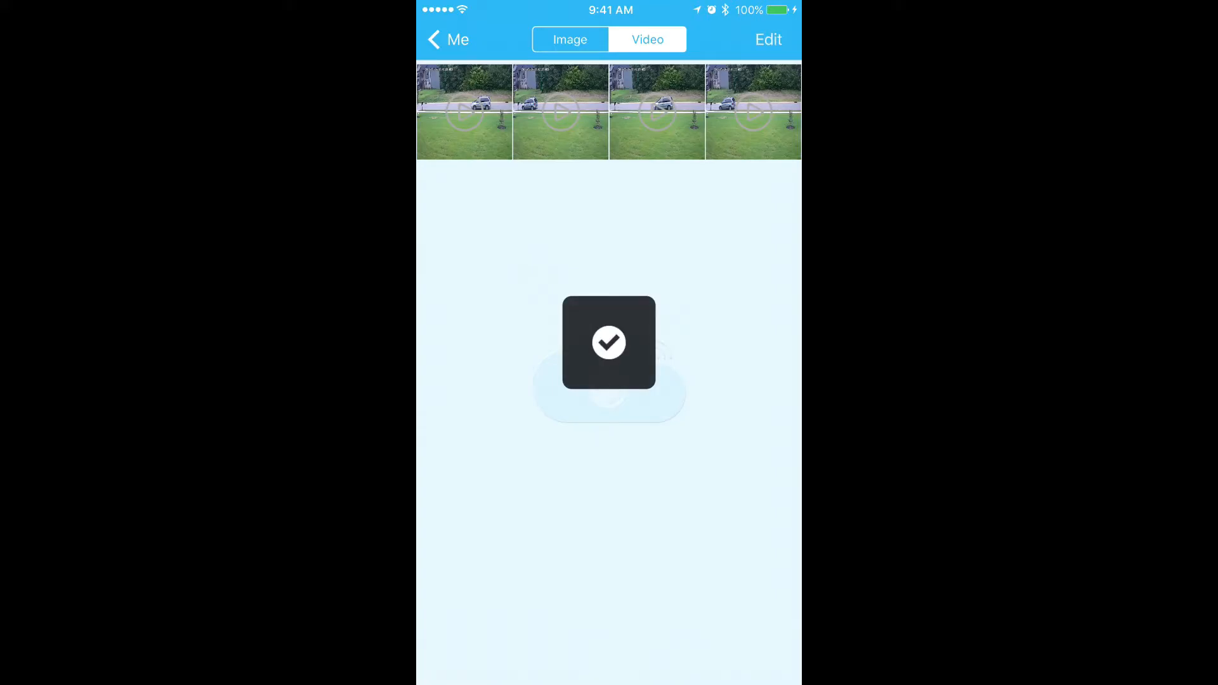